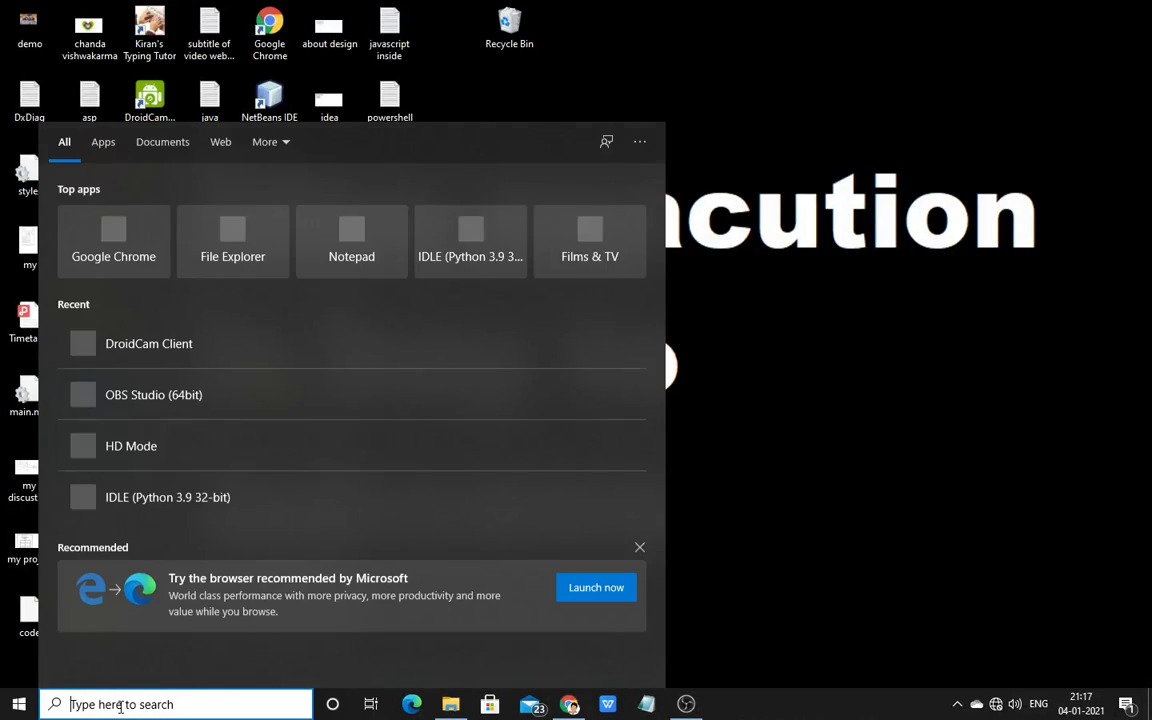
- Launch DroidCam Client from the Start menu and choose the Wi-Fi connection mode
text(drp)
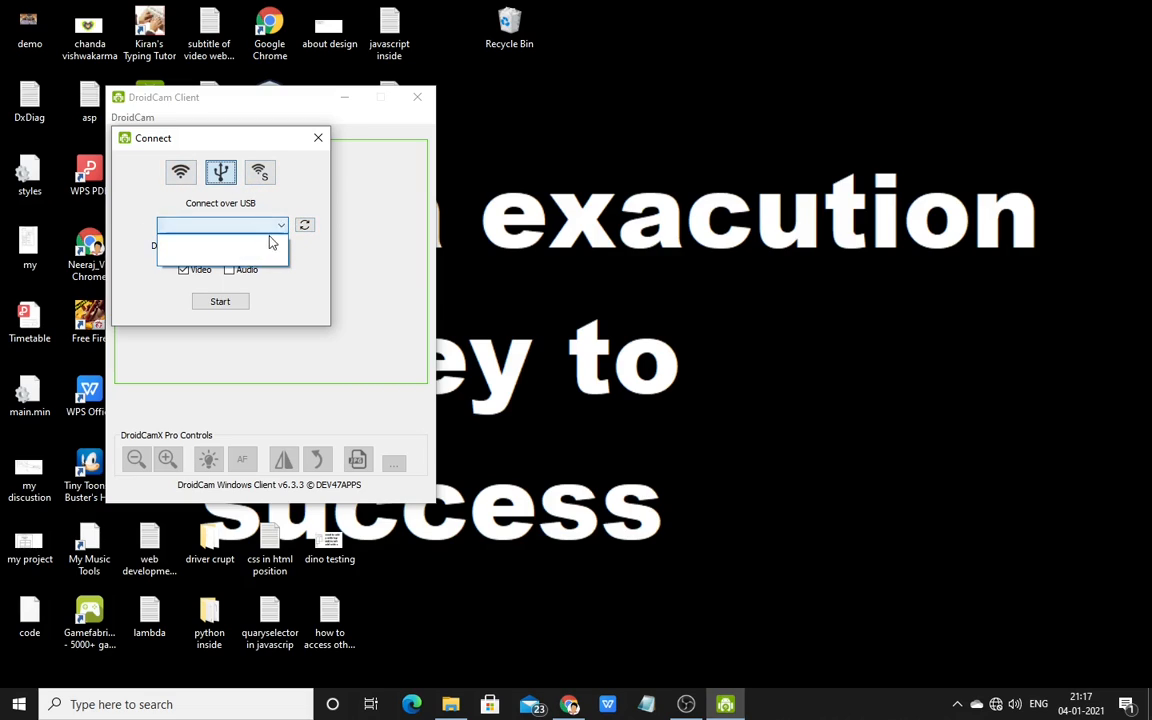
click(180, 172)
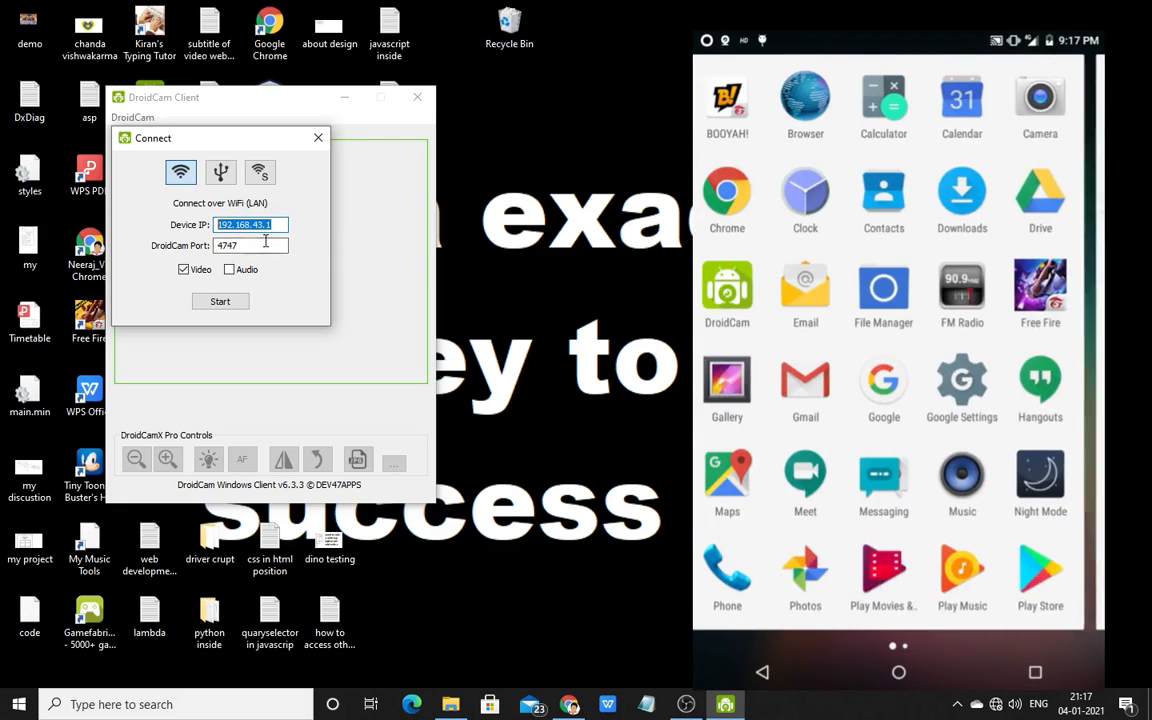
- Enter device IP 192.168.43.1 as shown in the phone's DroidCam app
click(726, 288)
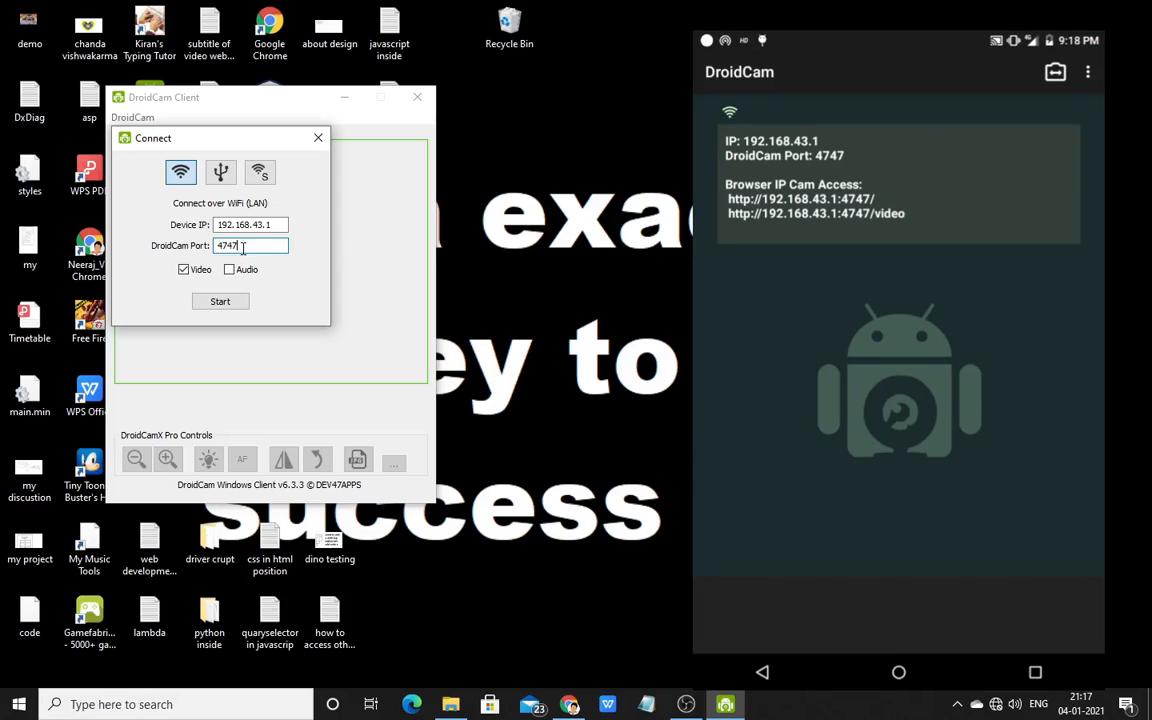
- Confirm port 4747 and start the Wi-Fi connection to the phone
triple_click(250, 244)
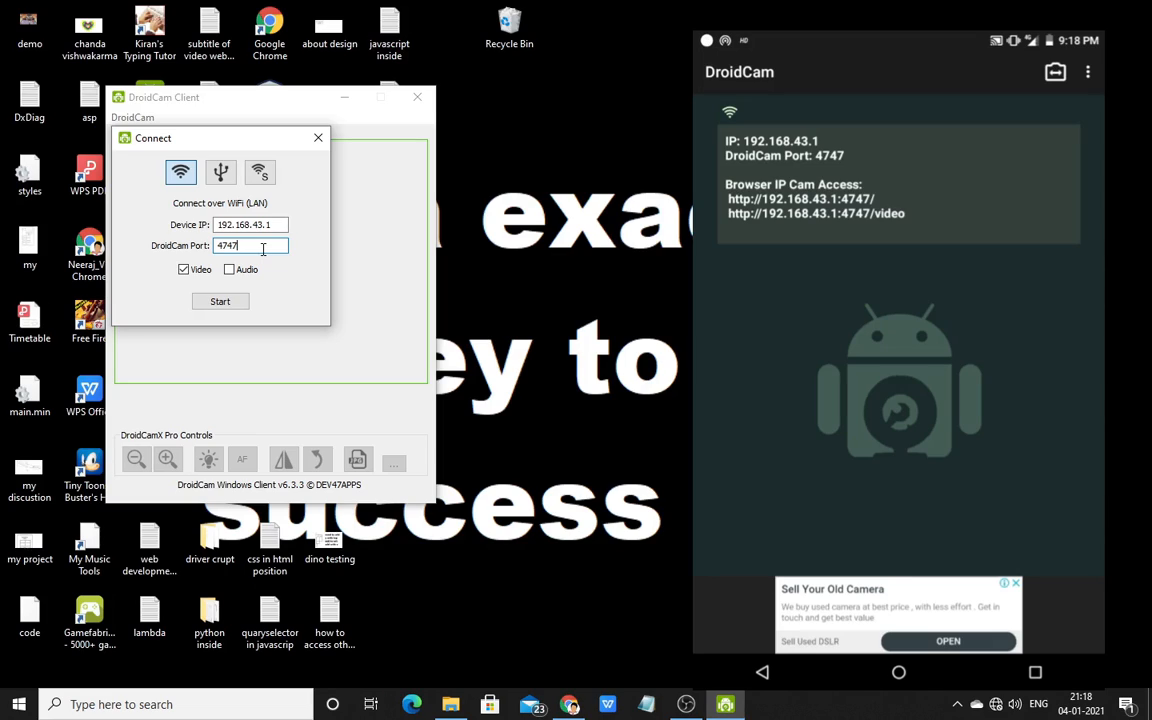
click(220, 300)
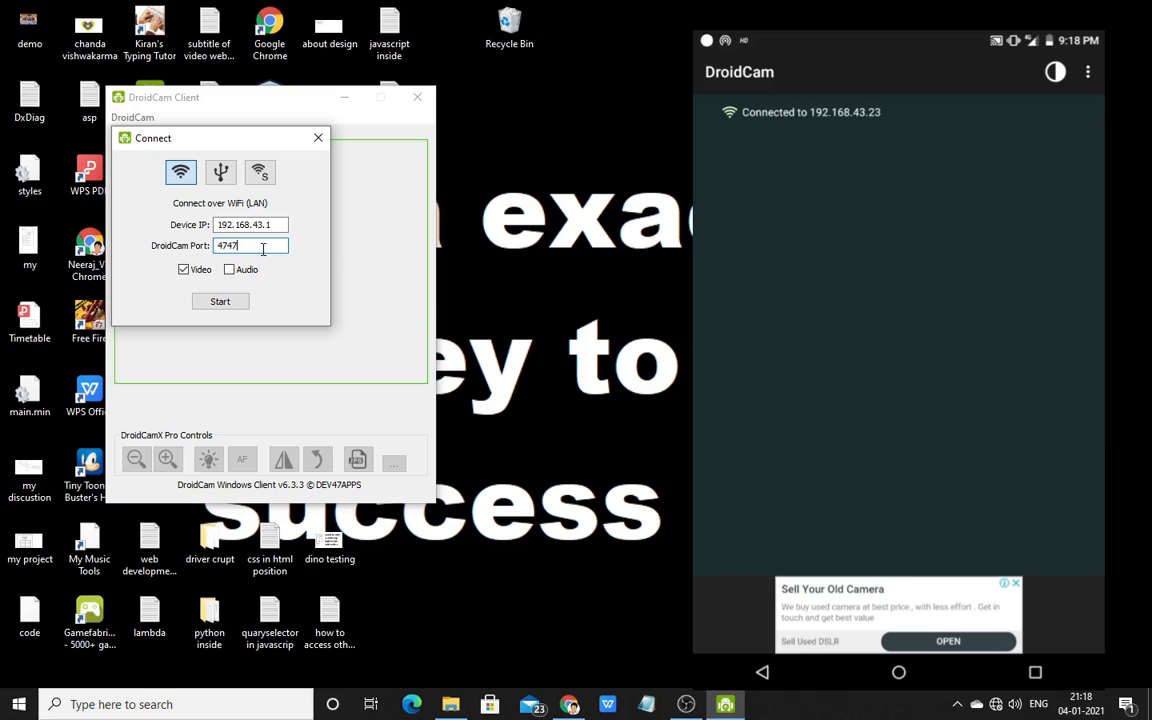